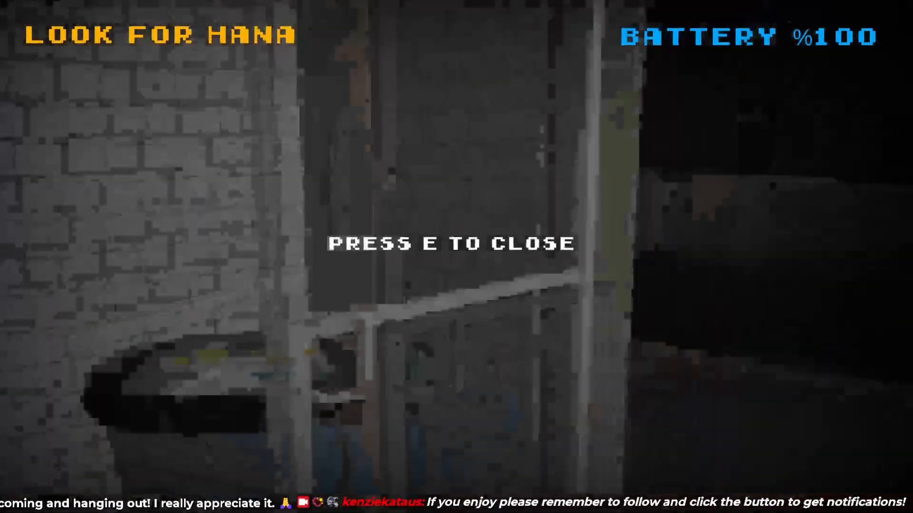
- Leave the close-up view and head outside toward the parked truck searching for Hana
{"action": "key", "text": "e"}
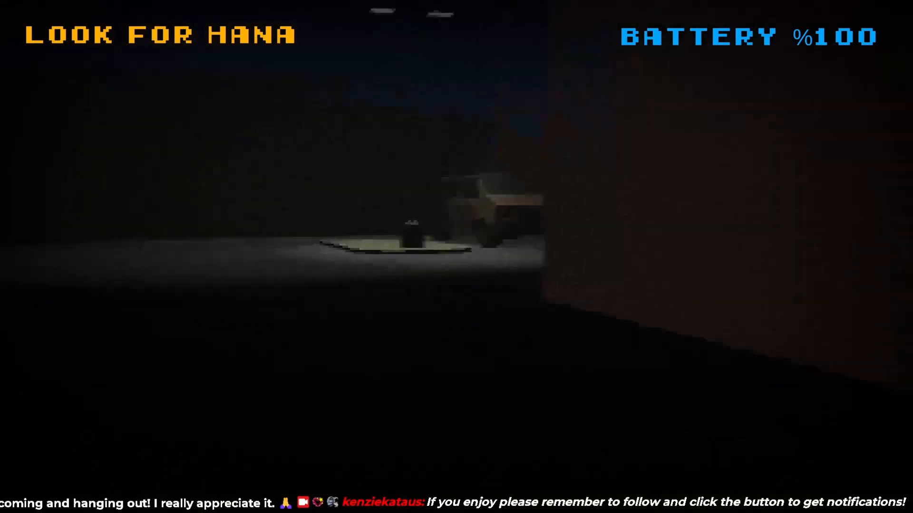
{"action": "mouse_move", "coordinate": [457, 256]}
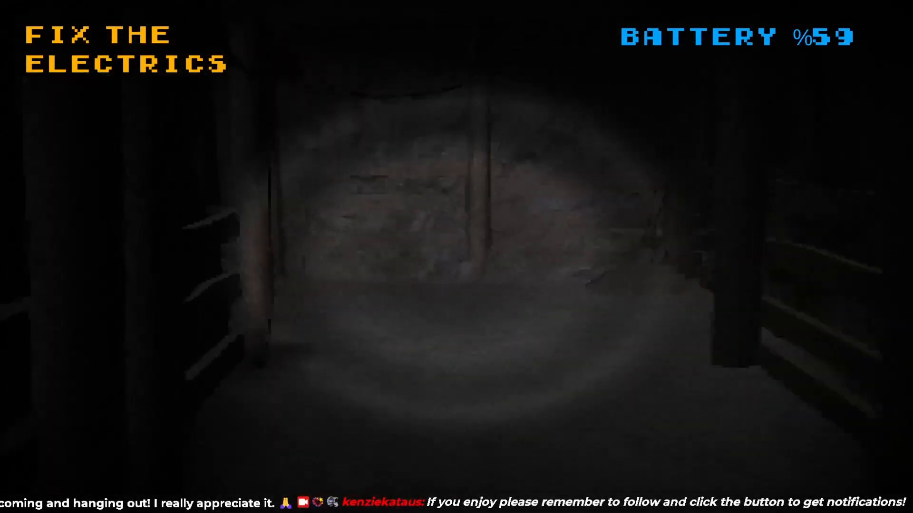
{"action": "mouse_move", "coordinate": [457, 256]}
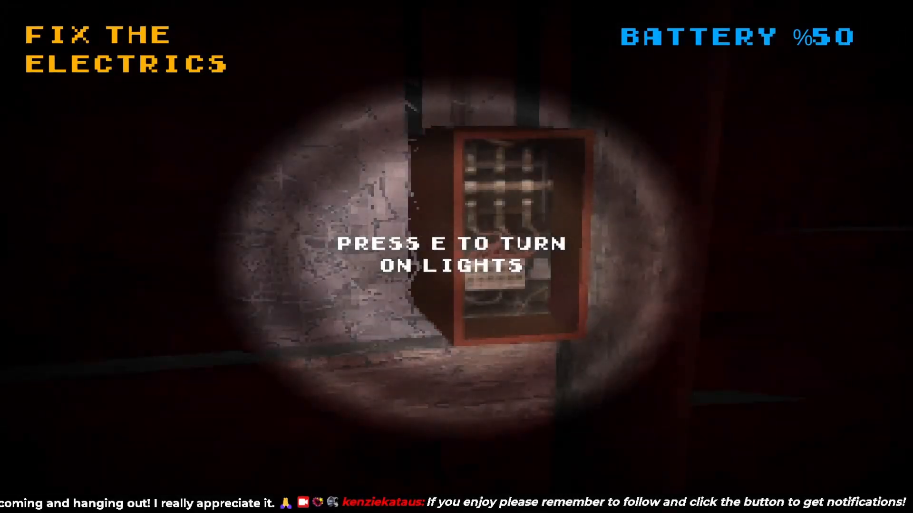
- Switch on the lights at the basement electrics box, bathing the corridor in red
{"action": "key", "text": "e"}
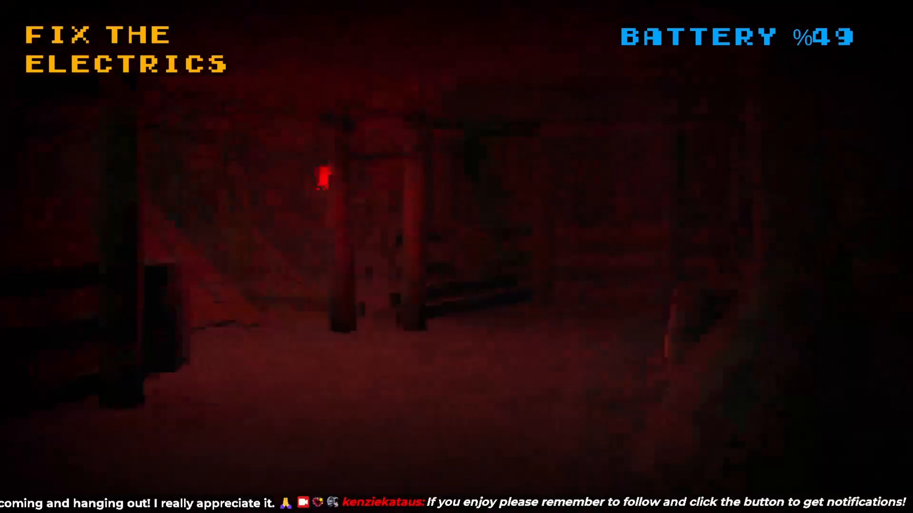
{"action": "mouse_move", "coordinate": [456, 257]}
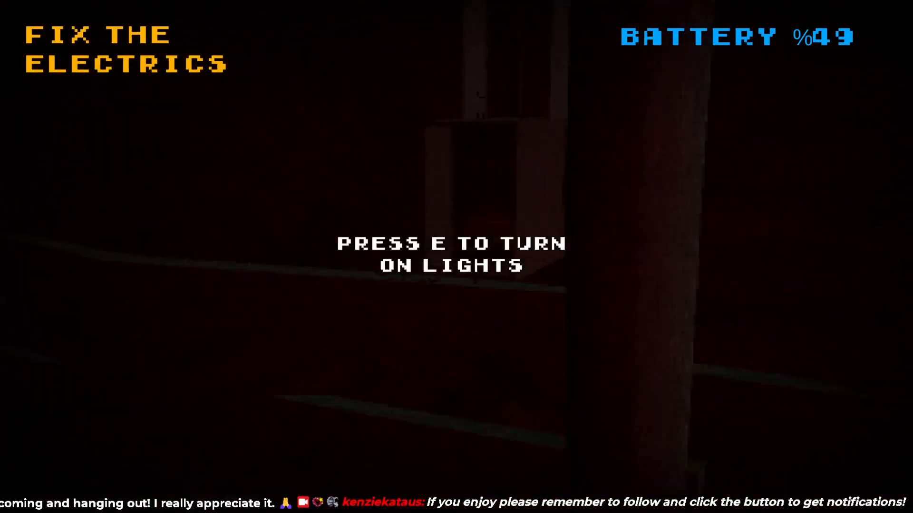
- Switch on the second box's lights and climb into the hatch hiding space
{"action": "key", "text": "e"}
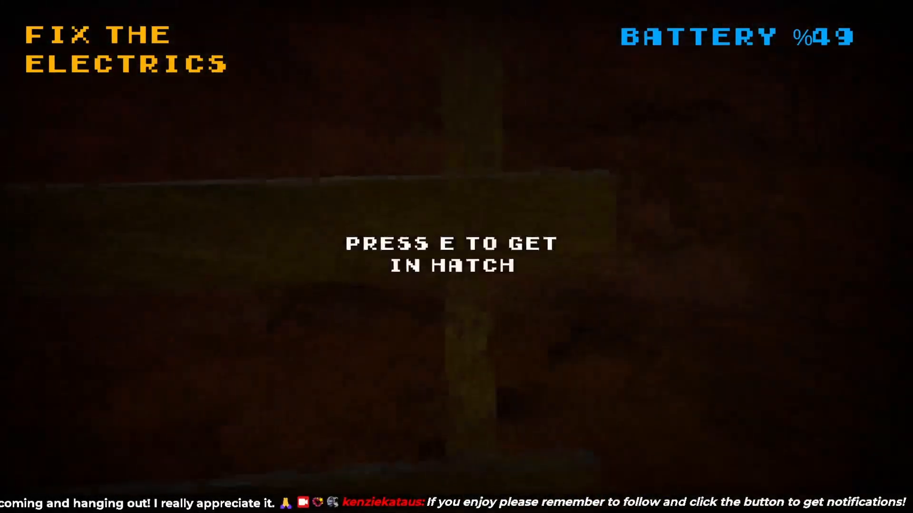
{"action": "key", "text": "e"}
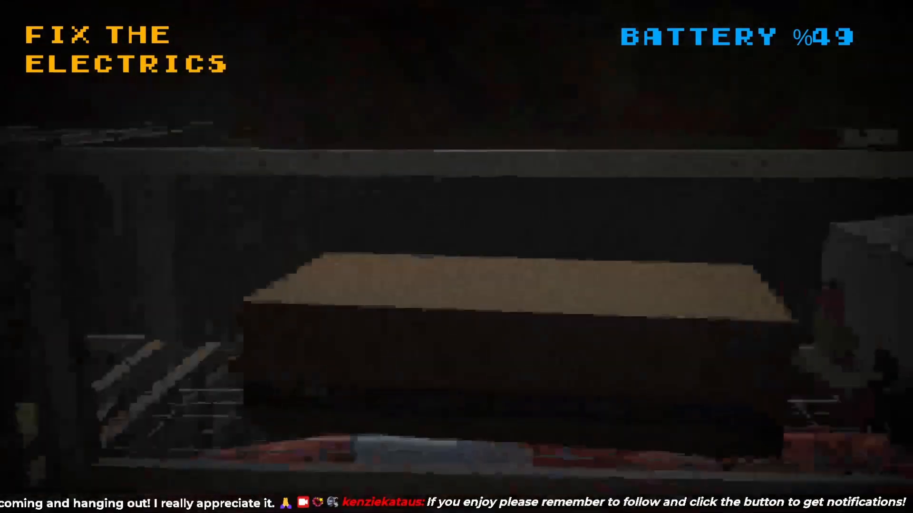